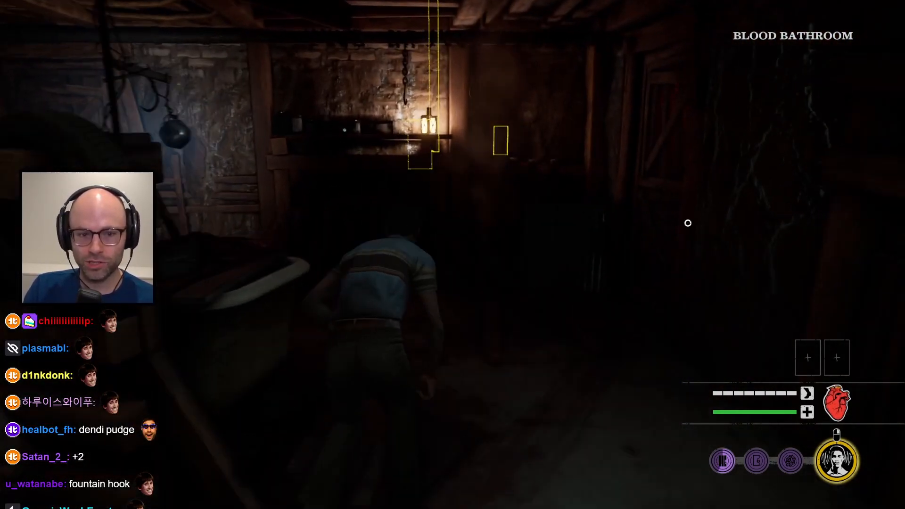
{"action": "mouse_move", "coordinate": [381, 210]}
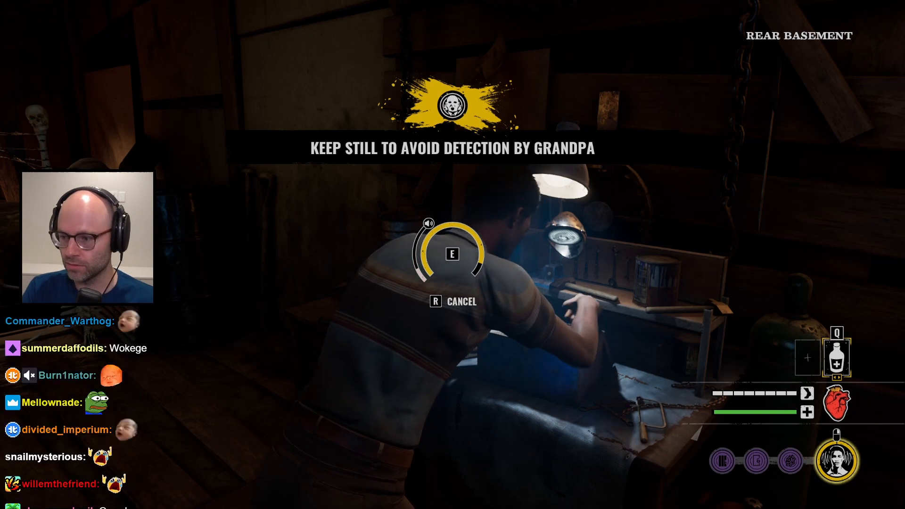
{"action": "key", "text": "e"}
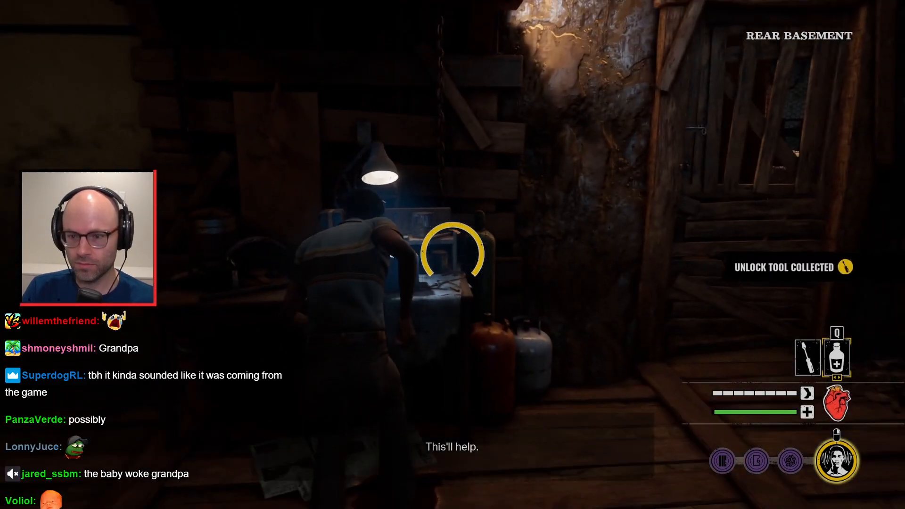